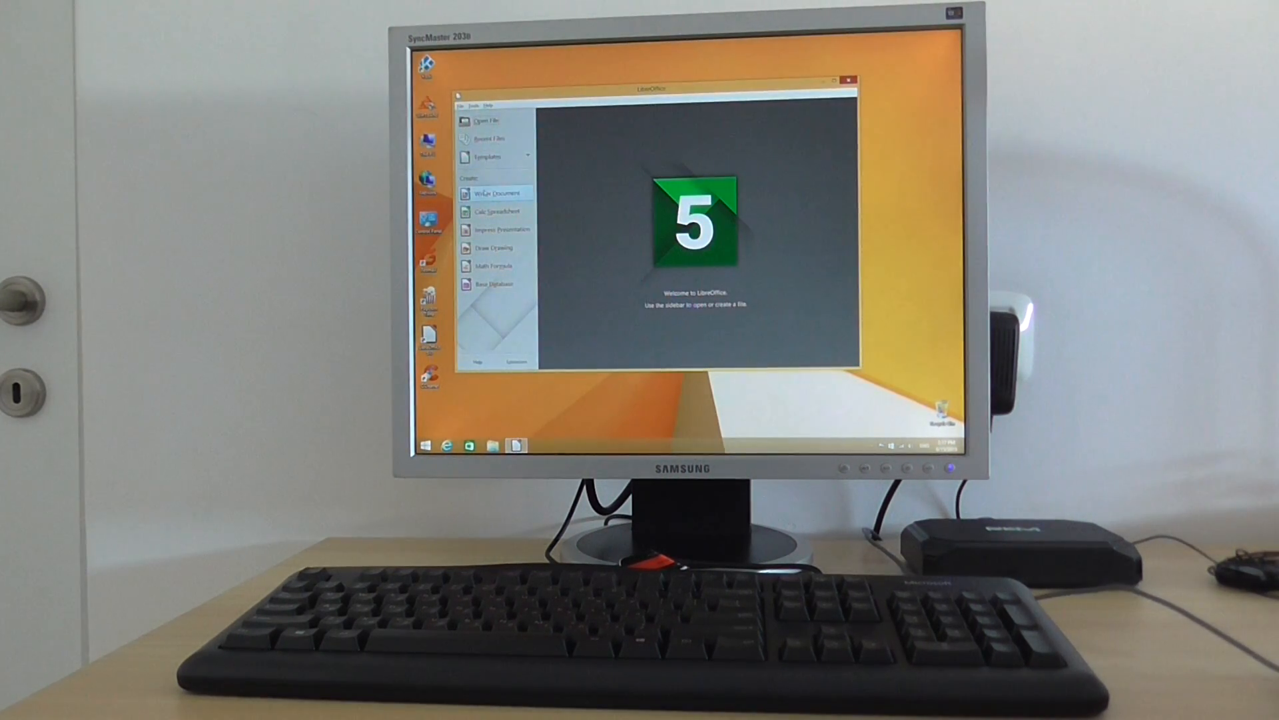
# - Create a blank Writer document from the Start Center, then close it and show This PC
pyautogui.click(496, 192)
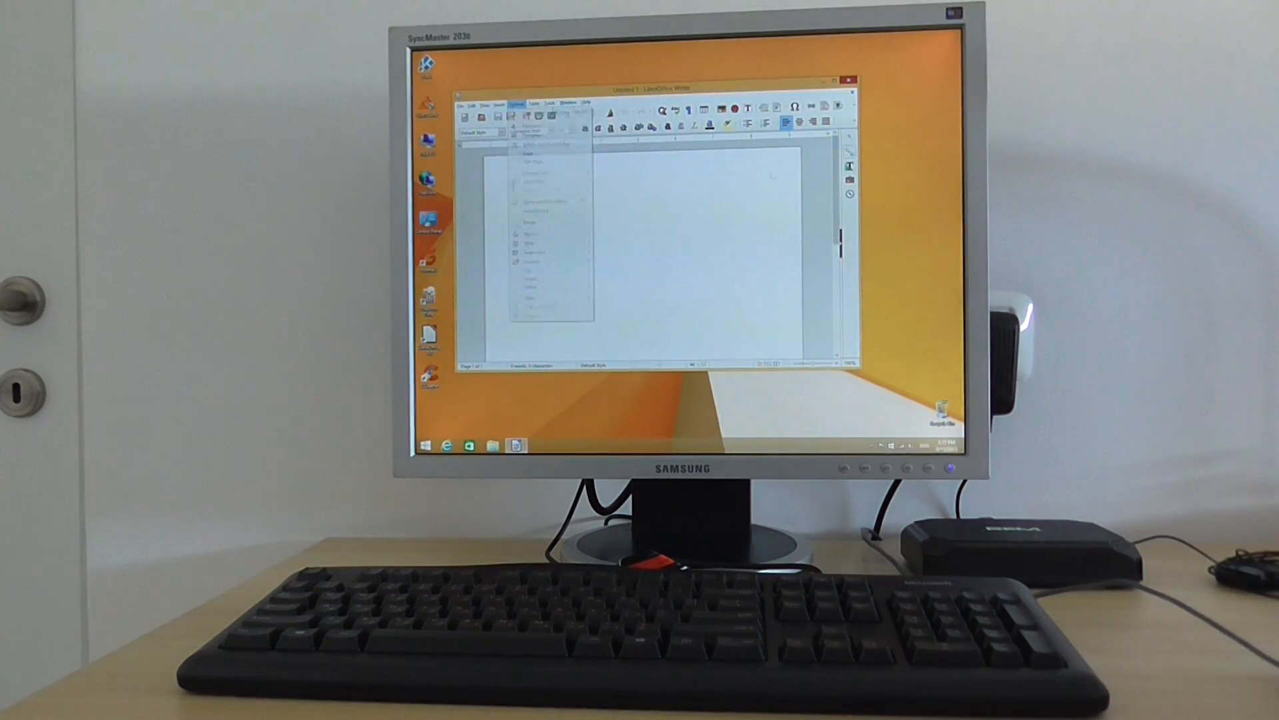
pyautogui.click(463, 106)
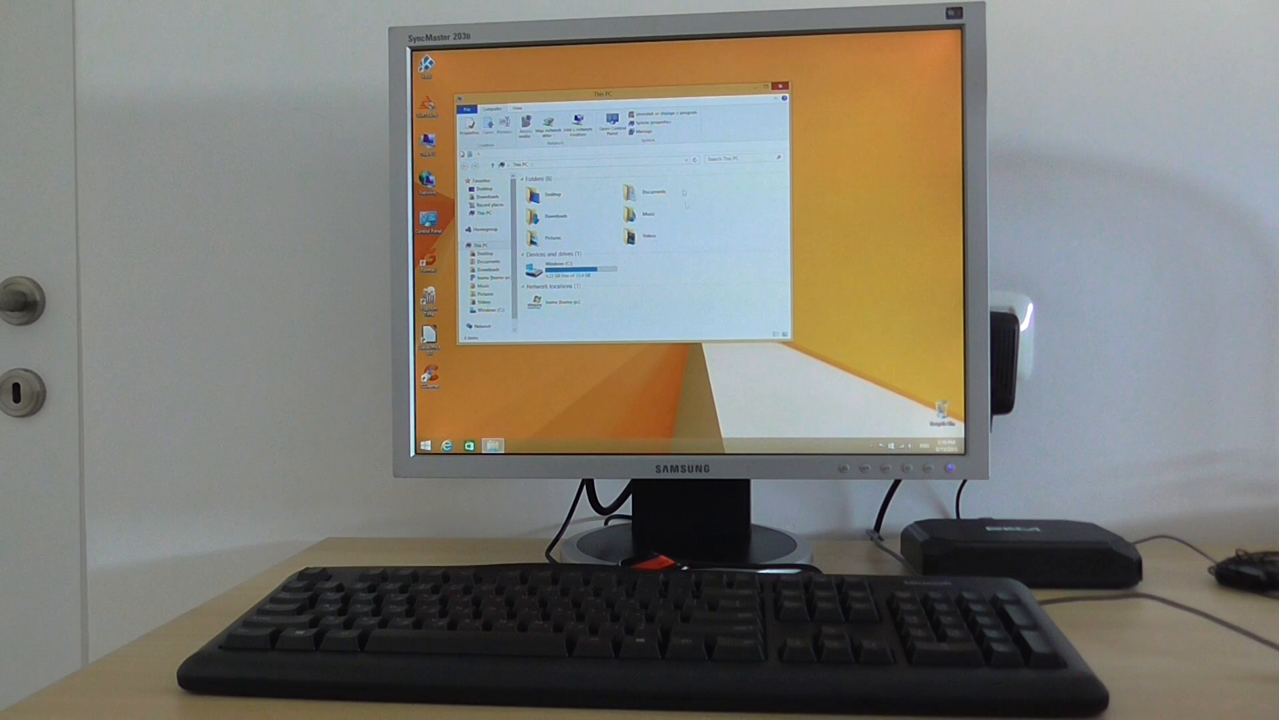
# - Close This PC and launch the Win2Android switch utility
pyautogui.click(559, 302)
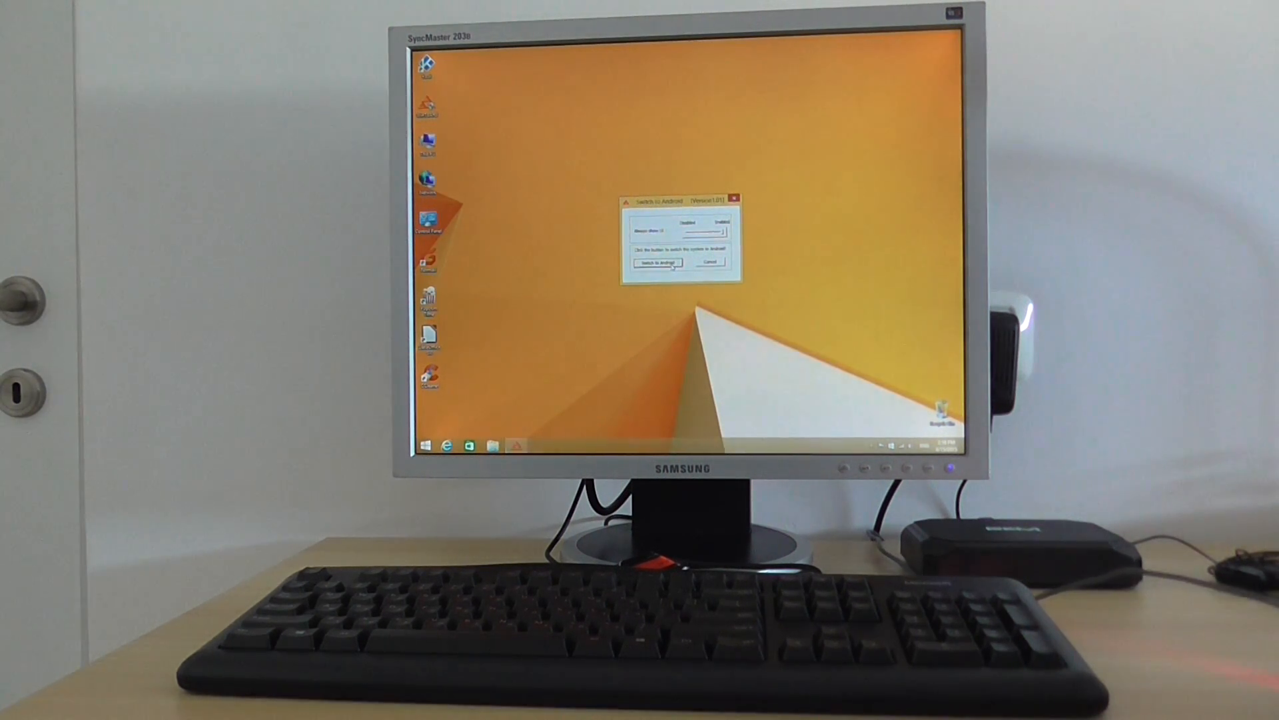
# - Switch to Android and confirm with Yes, booting into the Android home screen
pyautogui.click(657, 262)
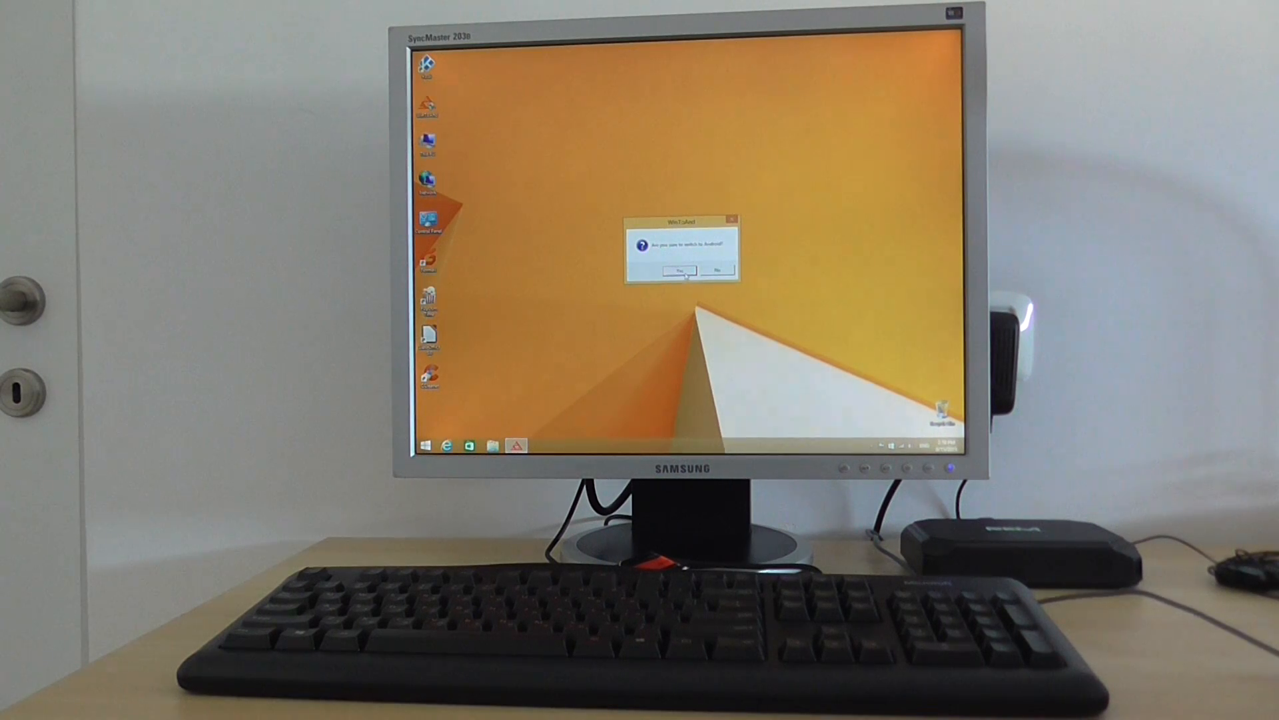
pyautogui.click(679, 270)
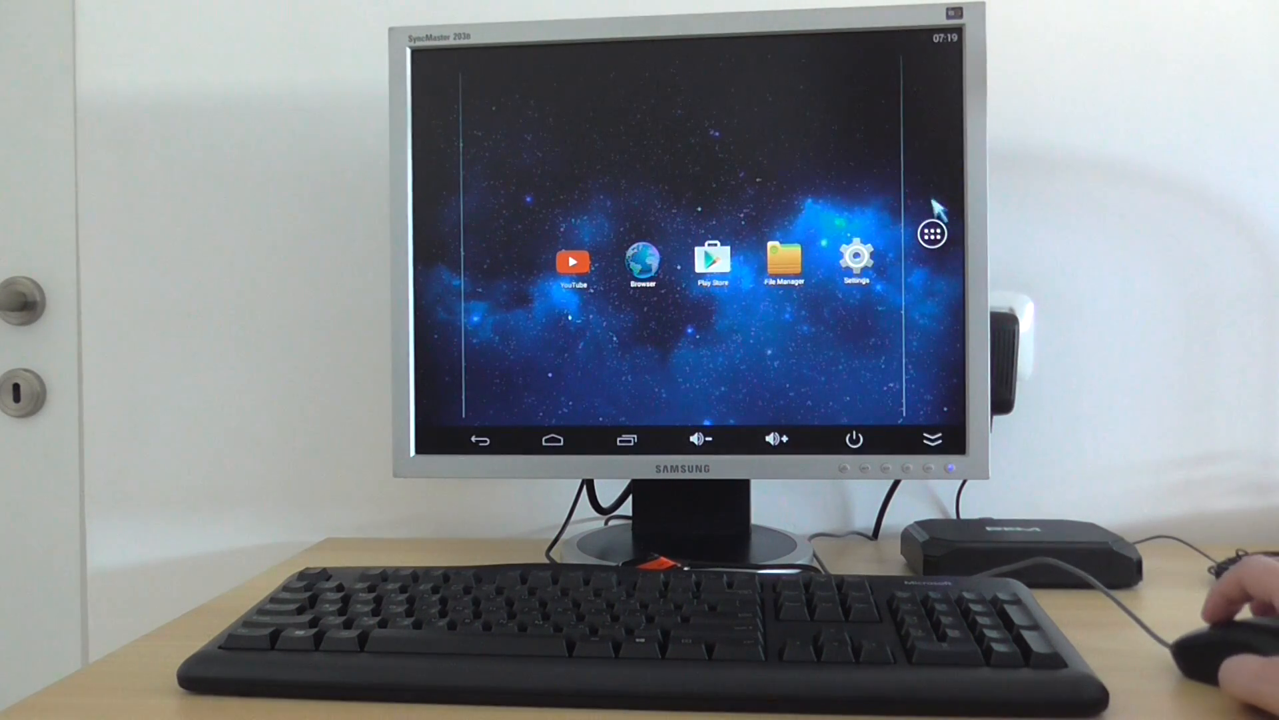
# - From the app drawer's quick settings panel, choose OS SWITCH to return to Windows
pyautogui.click(932, 233)
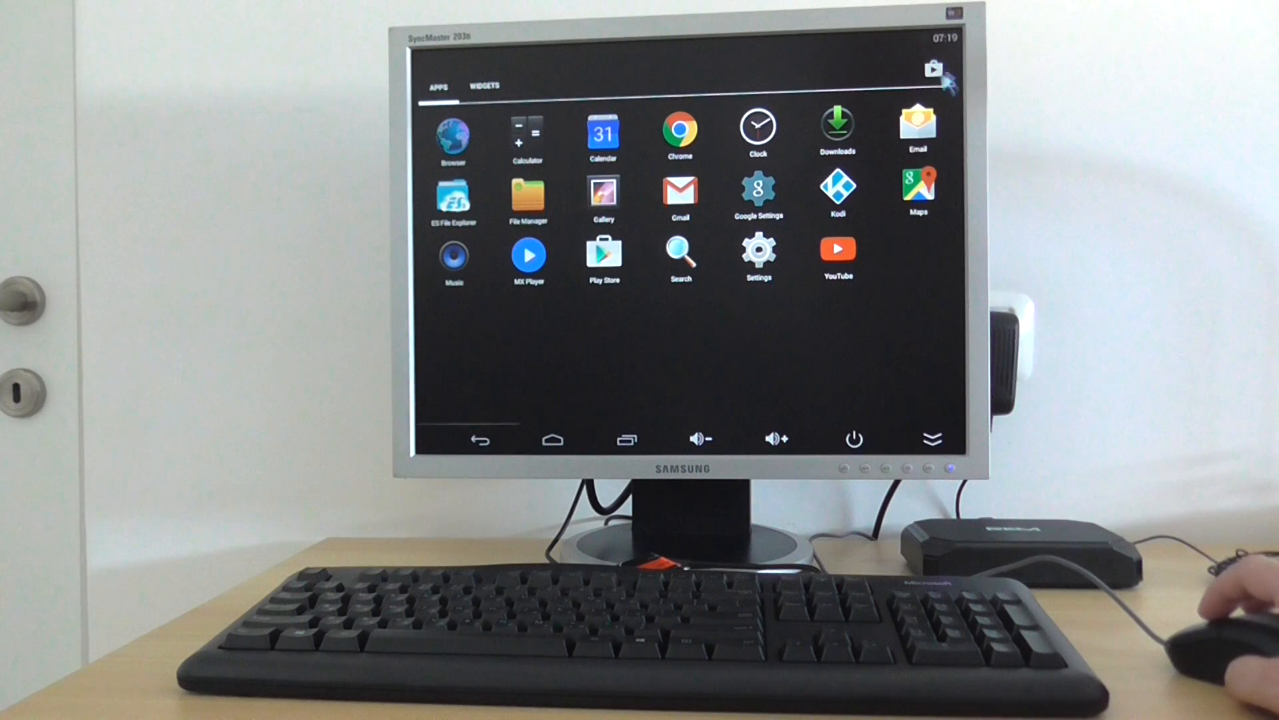
pyautogui.click(933, 69)
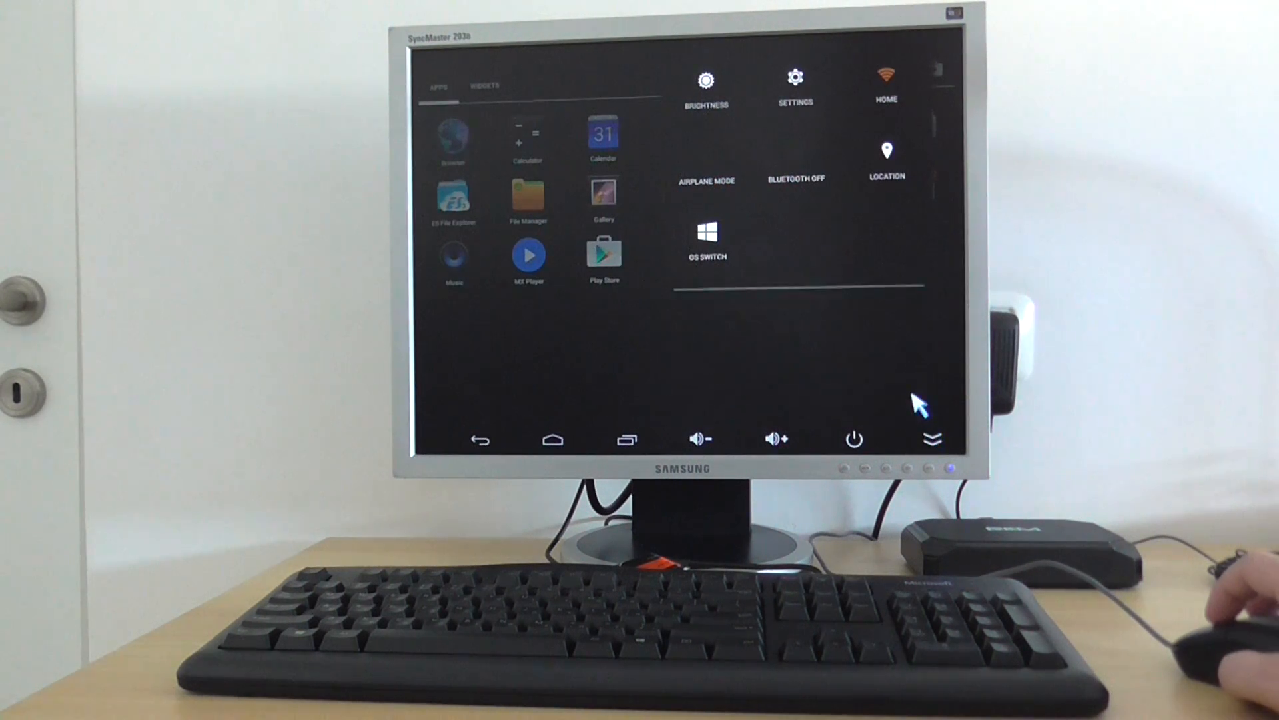
pyautogui.moveTo(715, 268)
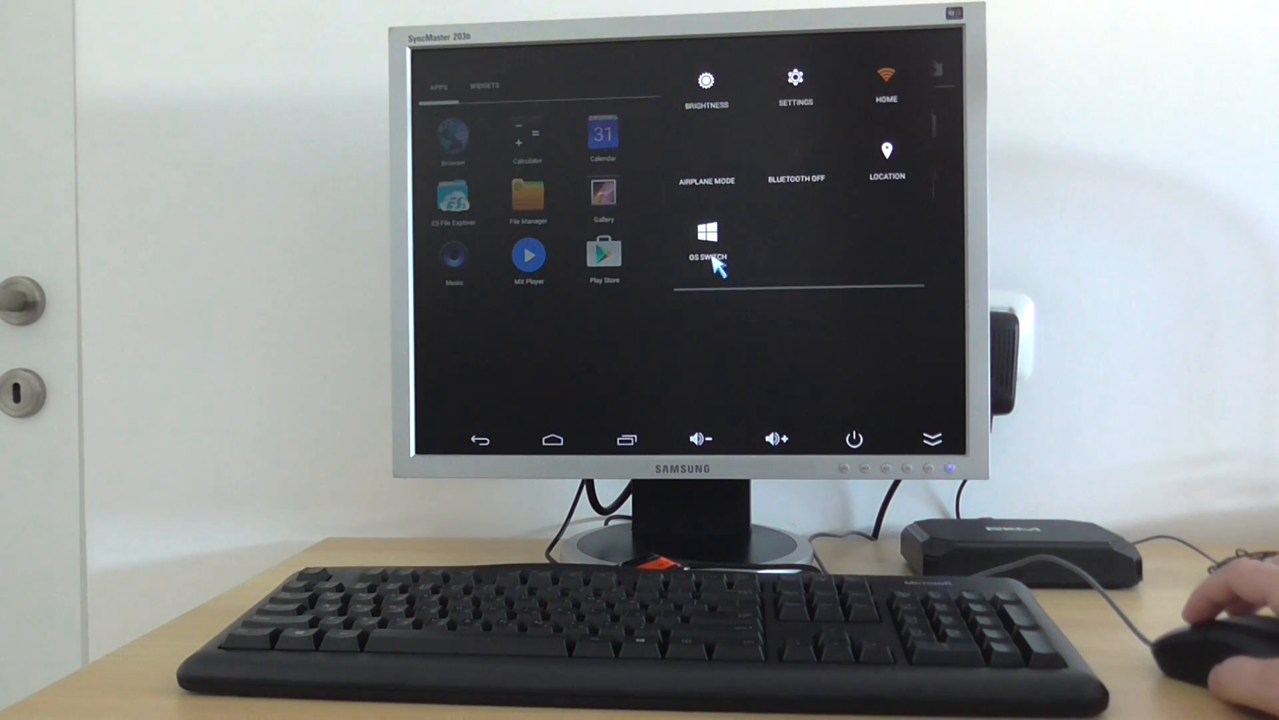
pyautogui.click(707, 234)
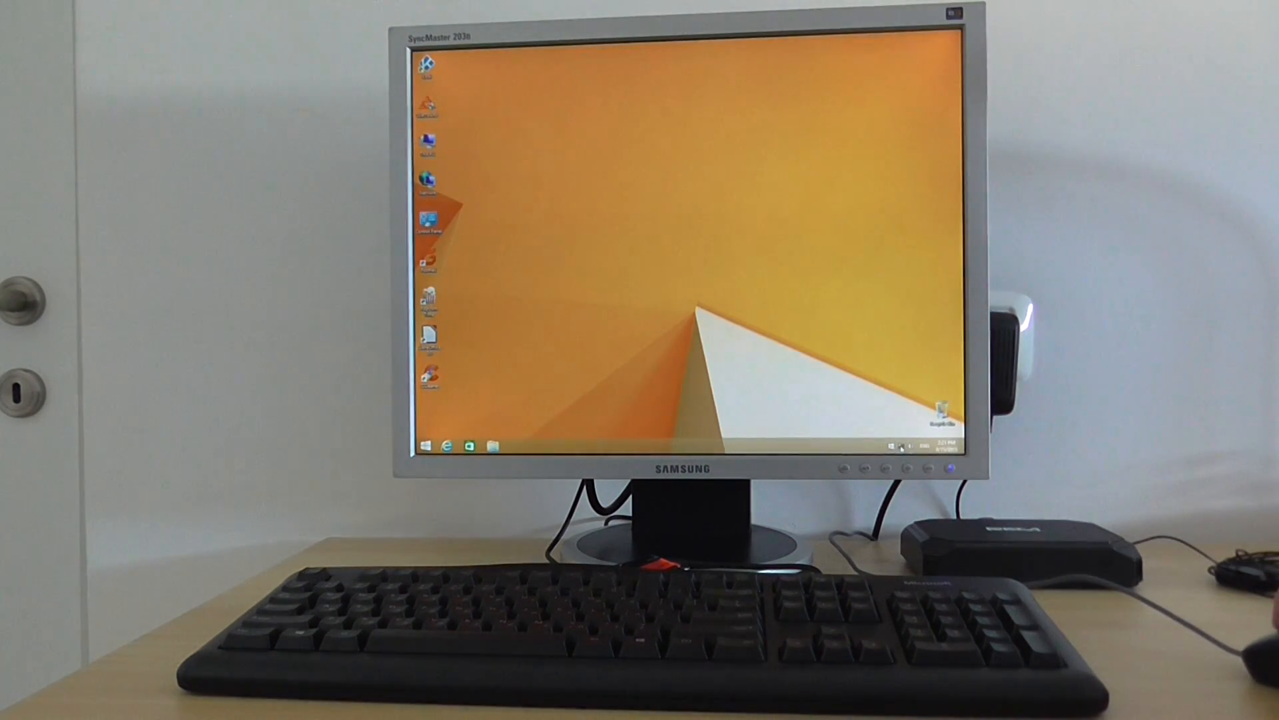
# - Connect to the 'home' Wi-Fi network from the system tray network panel
pyautogui.click(905, 447)
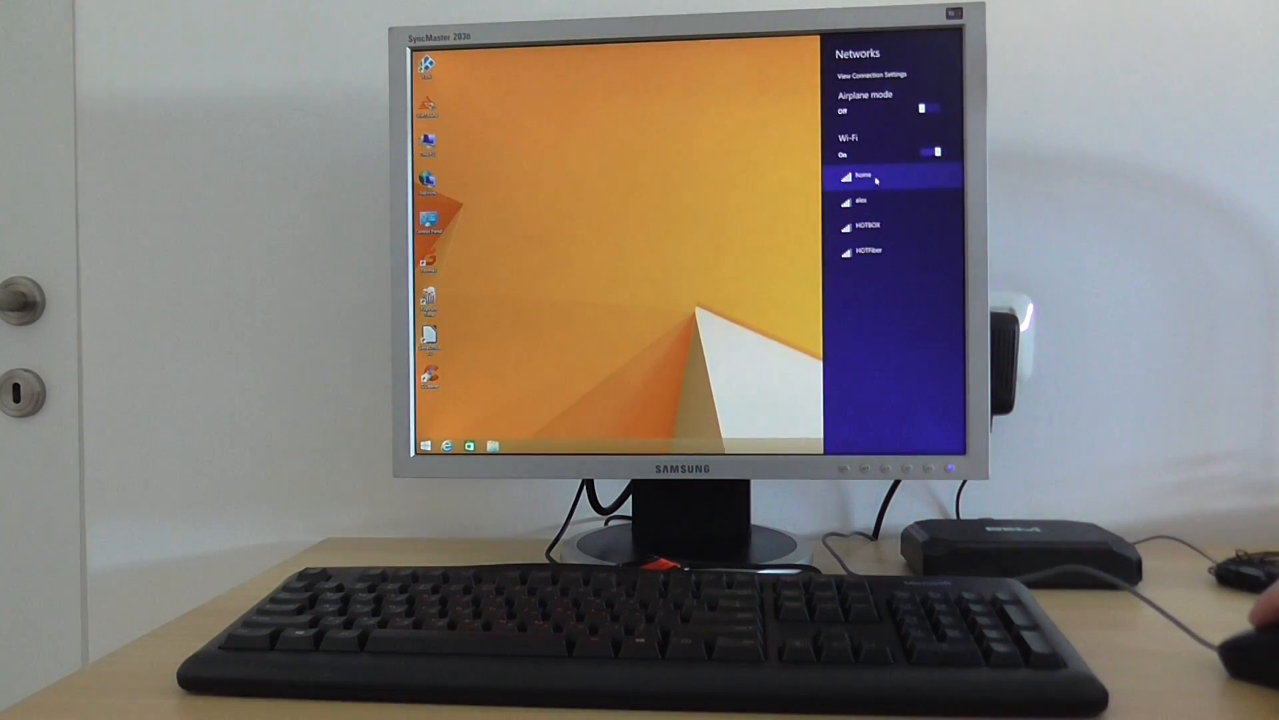
pyautogui.click(883, 177)
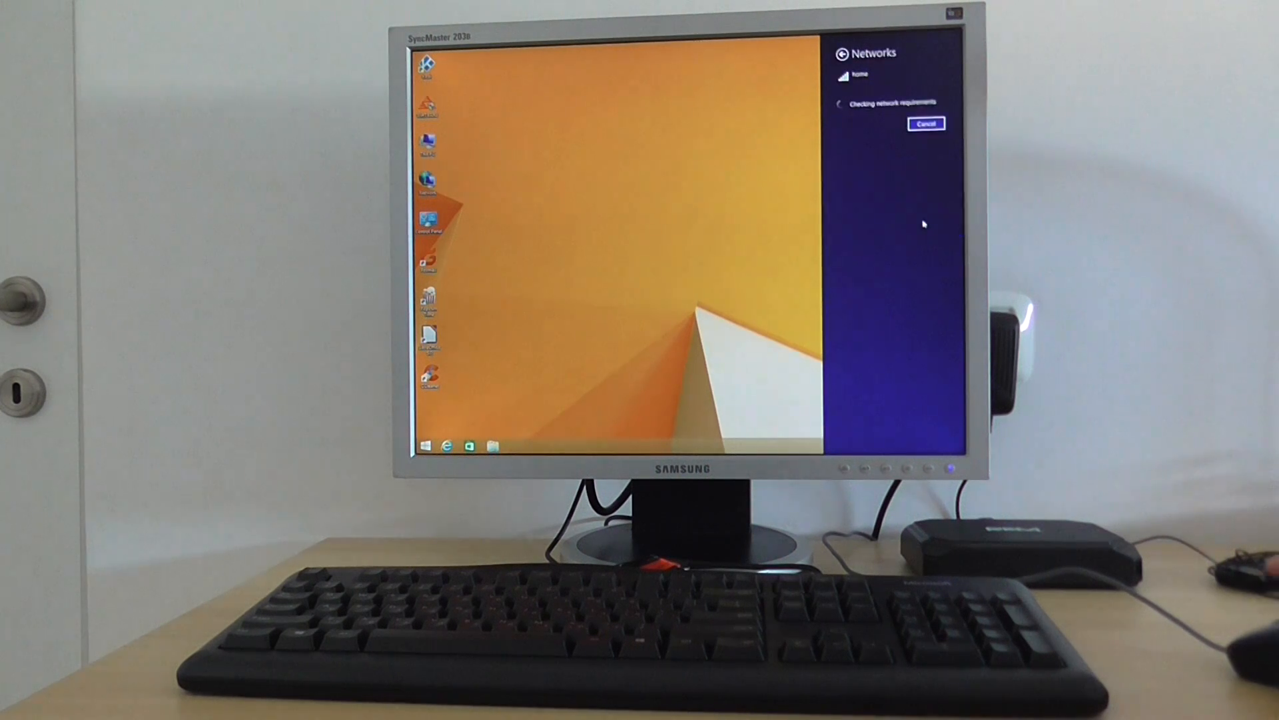